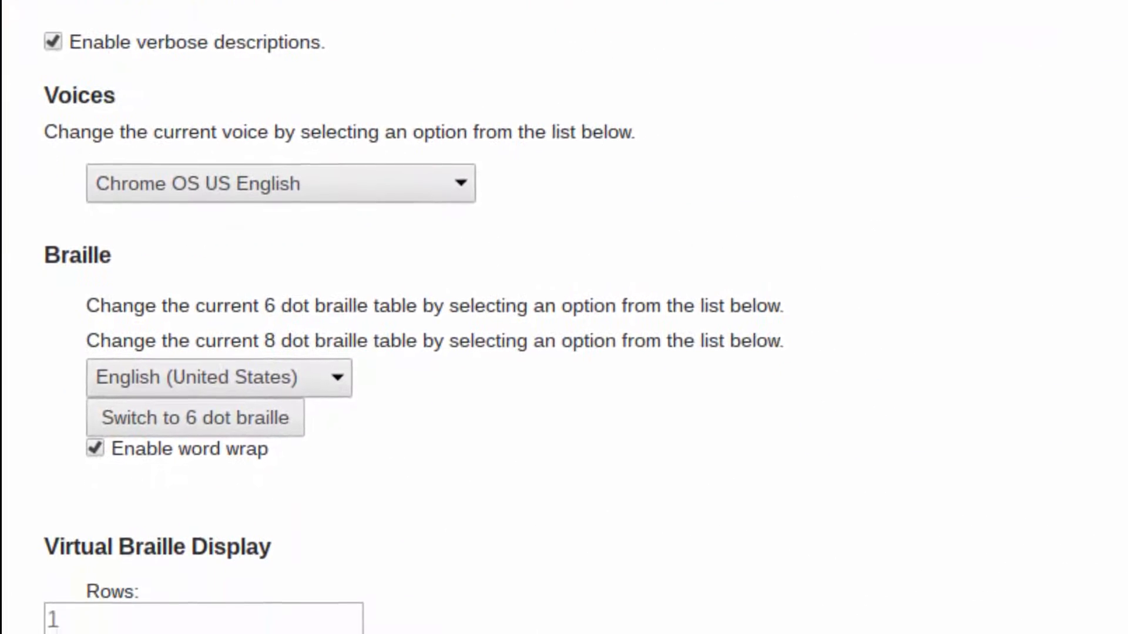
{"action": "scroll", "scroll_direction": "down", "scroll_amount": 3}
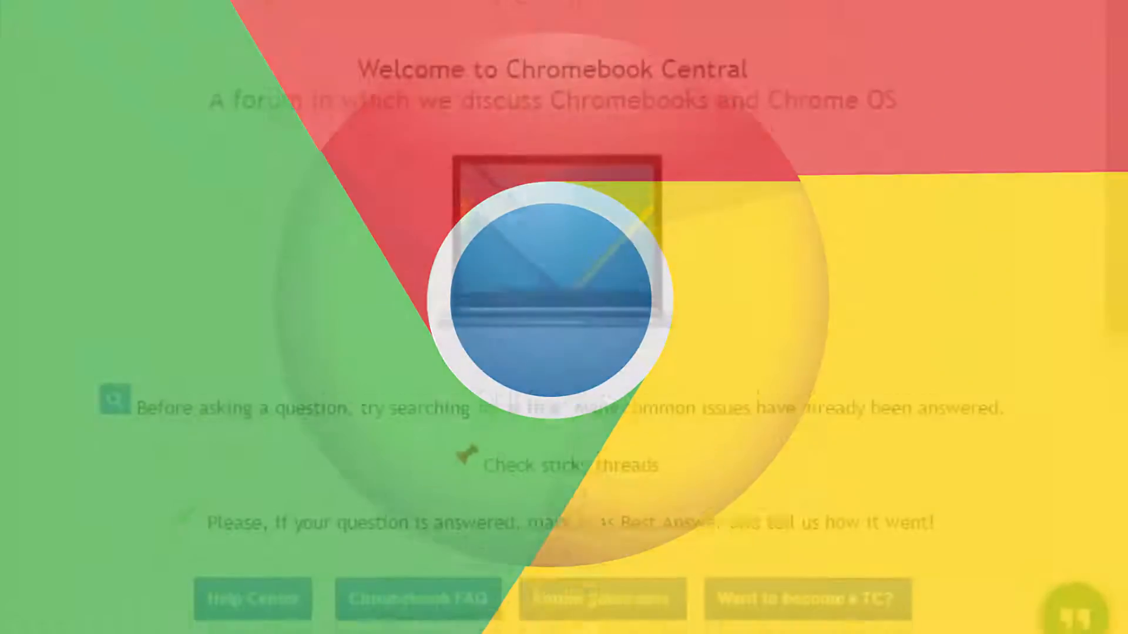
{"action": "scroll", "scroll_direction": "down", "scroll_amount": 3}
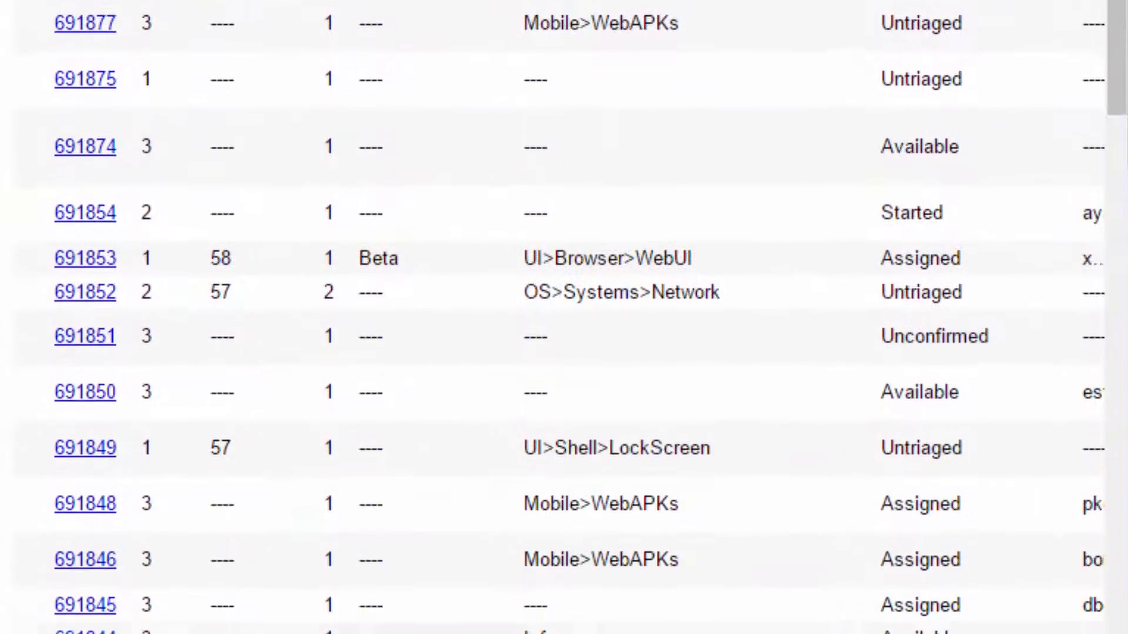
{"action": "scroll", "scroll_direction": "down", "scroll_amount": 3}
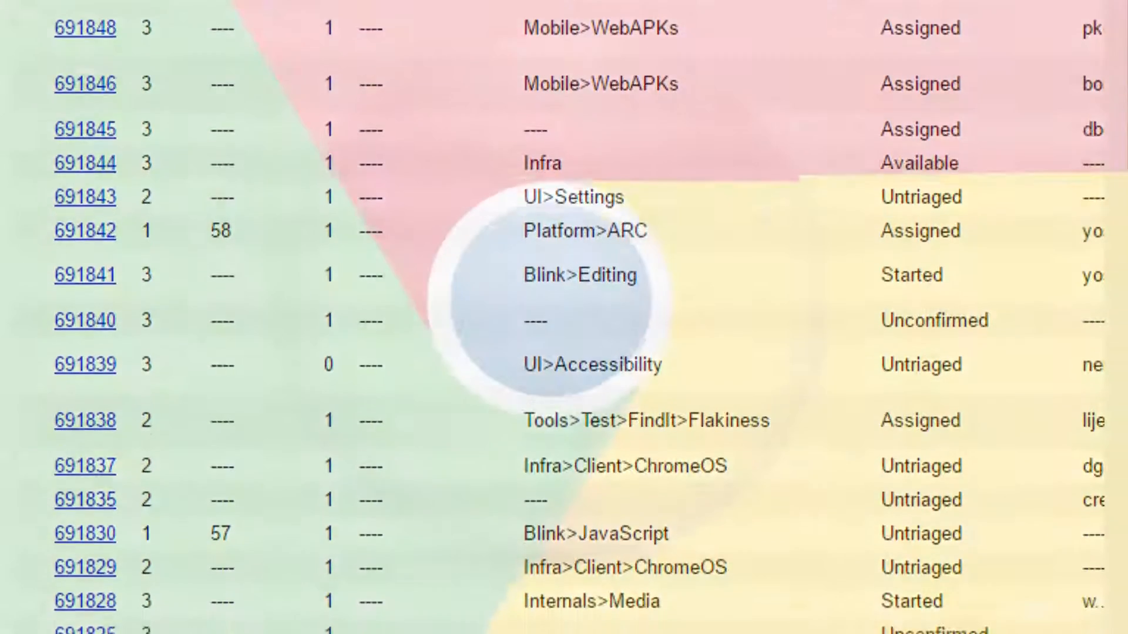